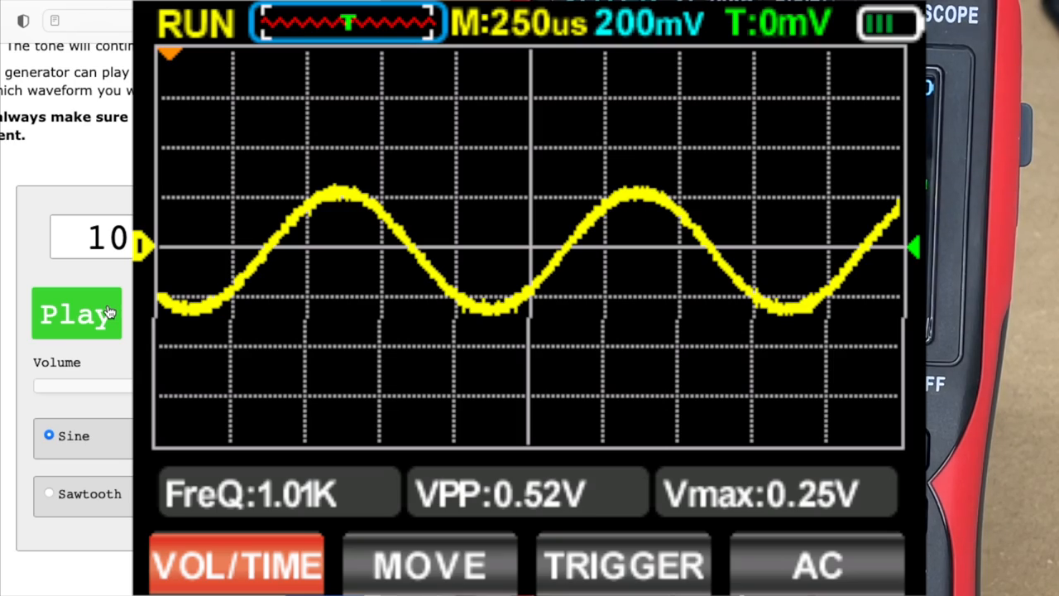
mouse_move(106, 311)
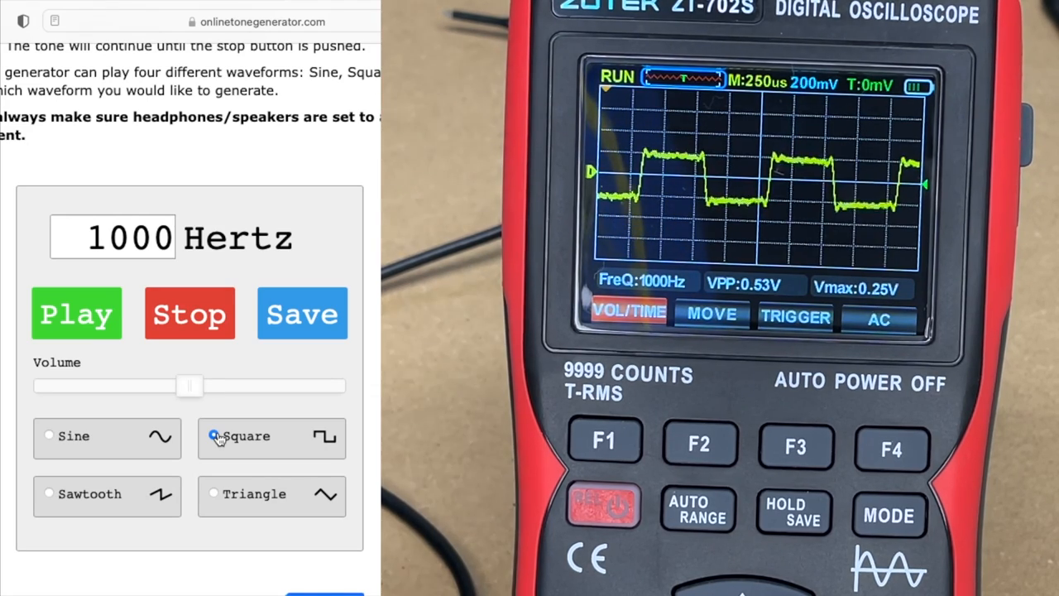
Switch the 1000 Hz tone to a square wave, then to a sawtooth wave.
click(48, 496)
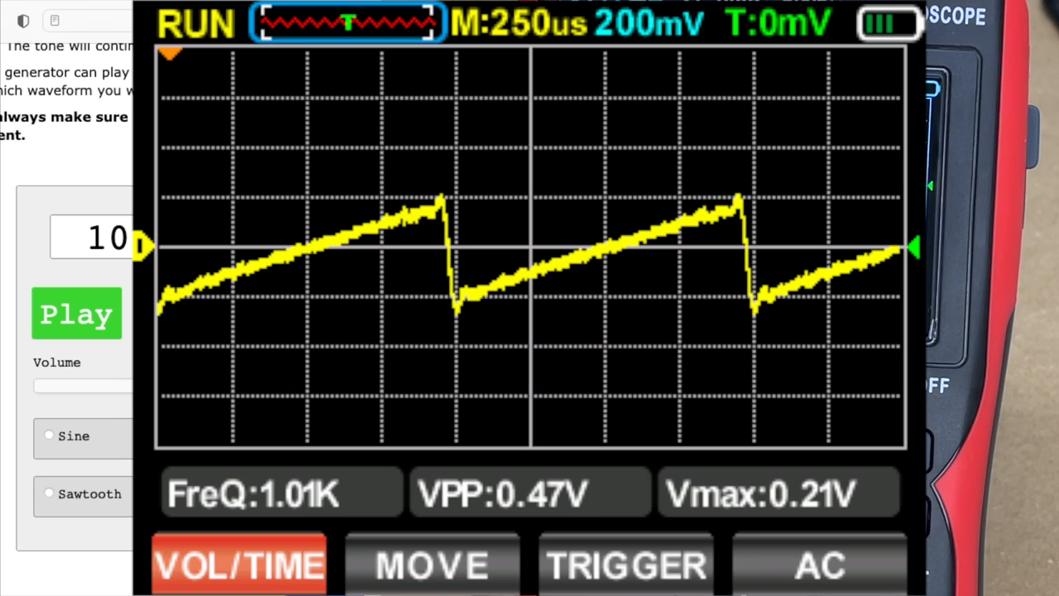
click(213, 494)
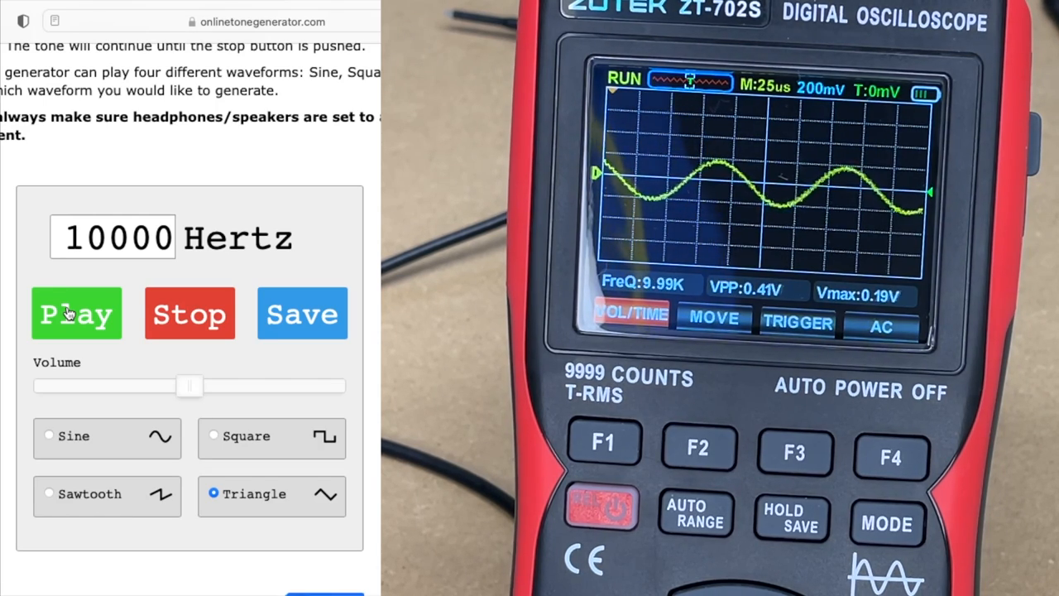
Start the 10000 Hz tone and switch it to a sawtooth wave.
click(49, 495)
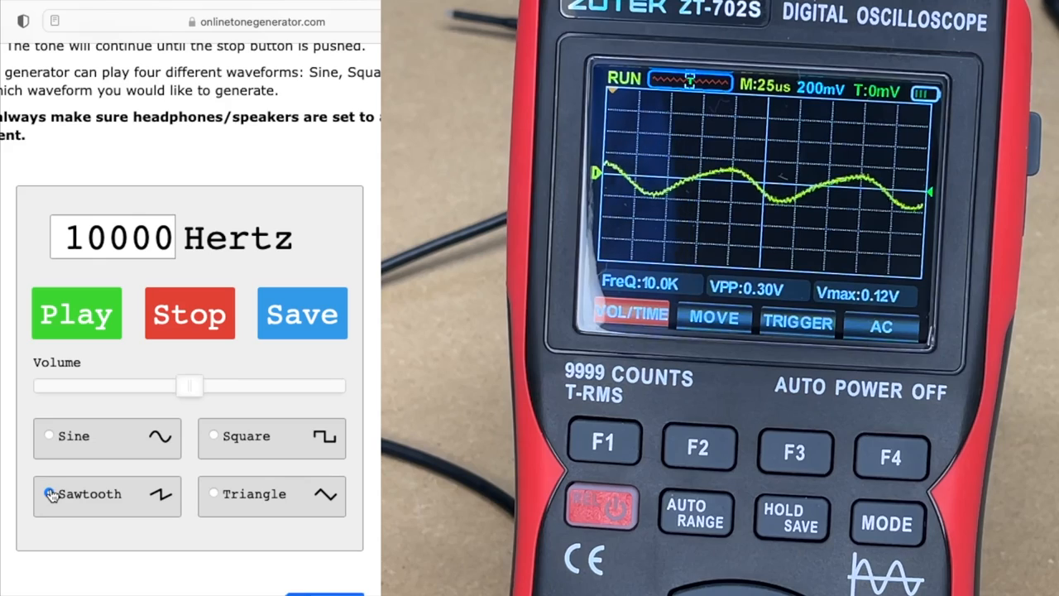
click(214, 437)
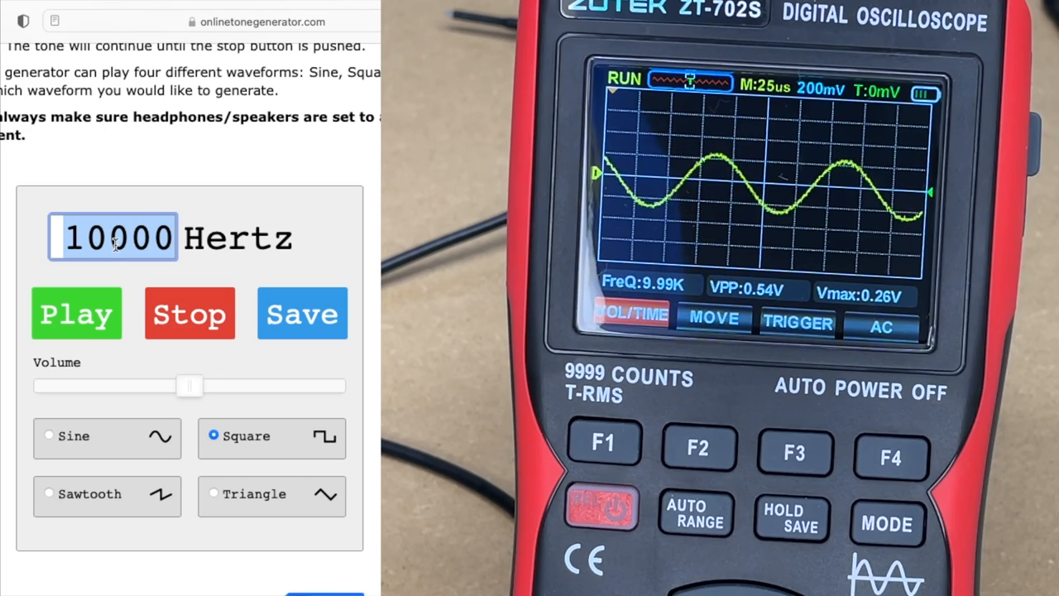
Play a 100 Hz tone, switching it to a sine wave, then to sawtooth.
text(100)
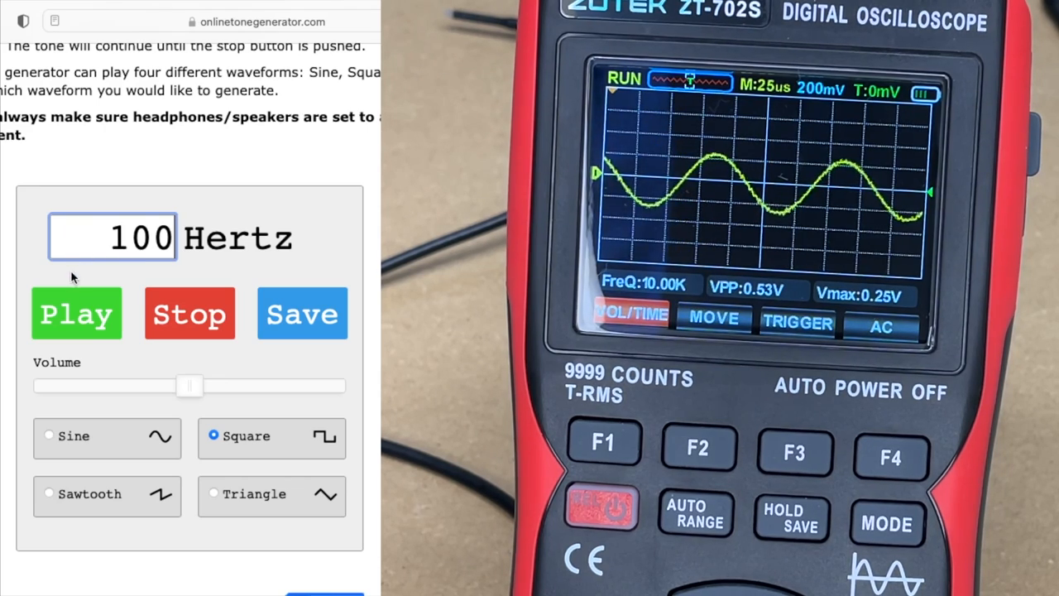
click(49, 437)
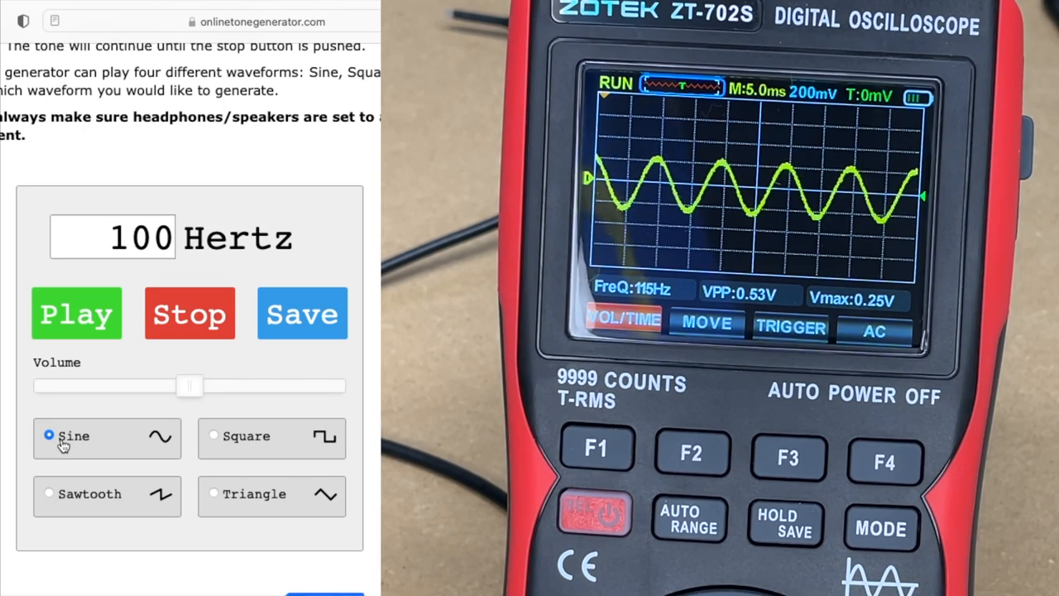
click(48, 495)
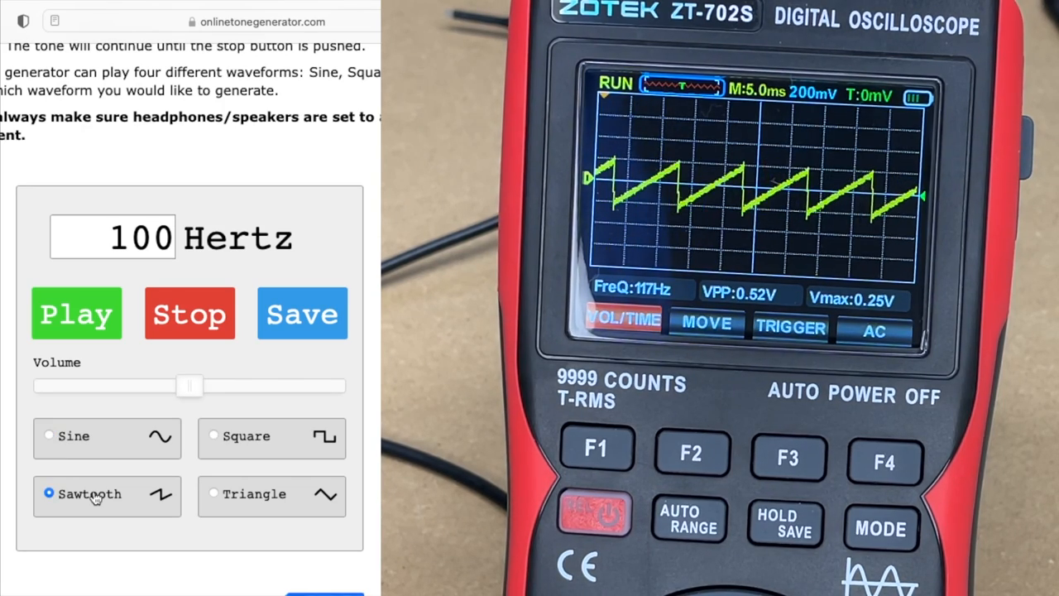
click(214, 494)
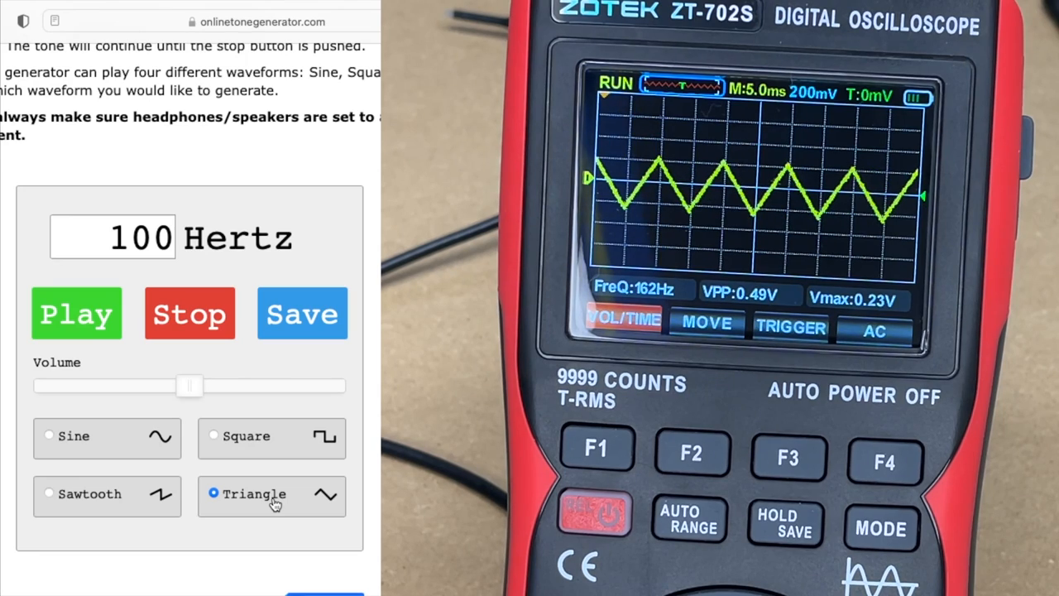